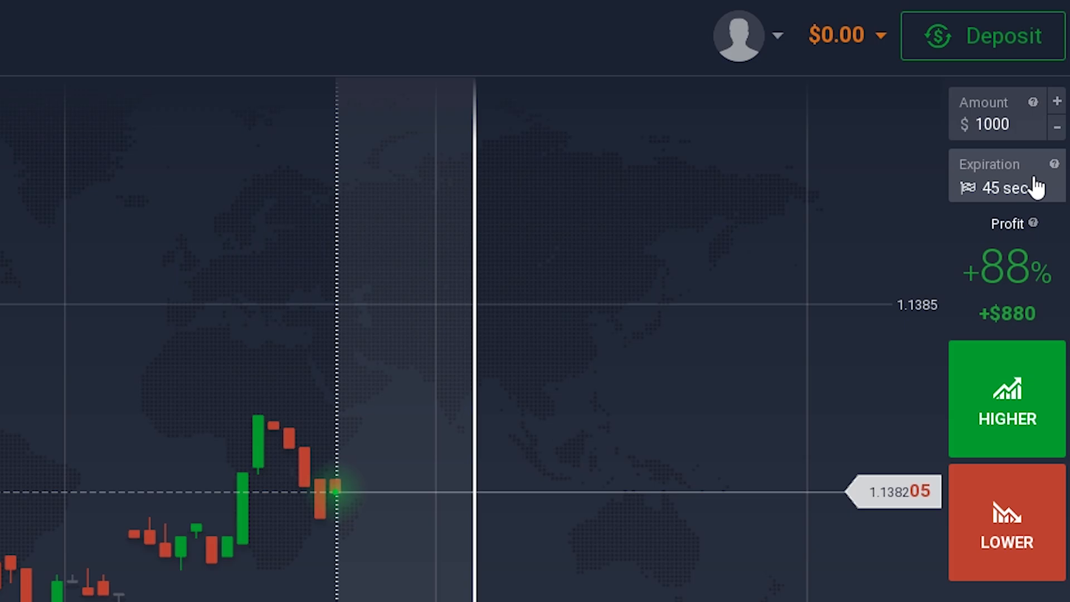
# - Set the EUR/USD (OTC) Blitz expiration to 30 seconds and buy $1,000 HIGHER
pyautogui.click(1007, 176)
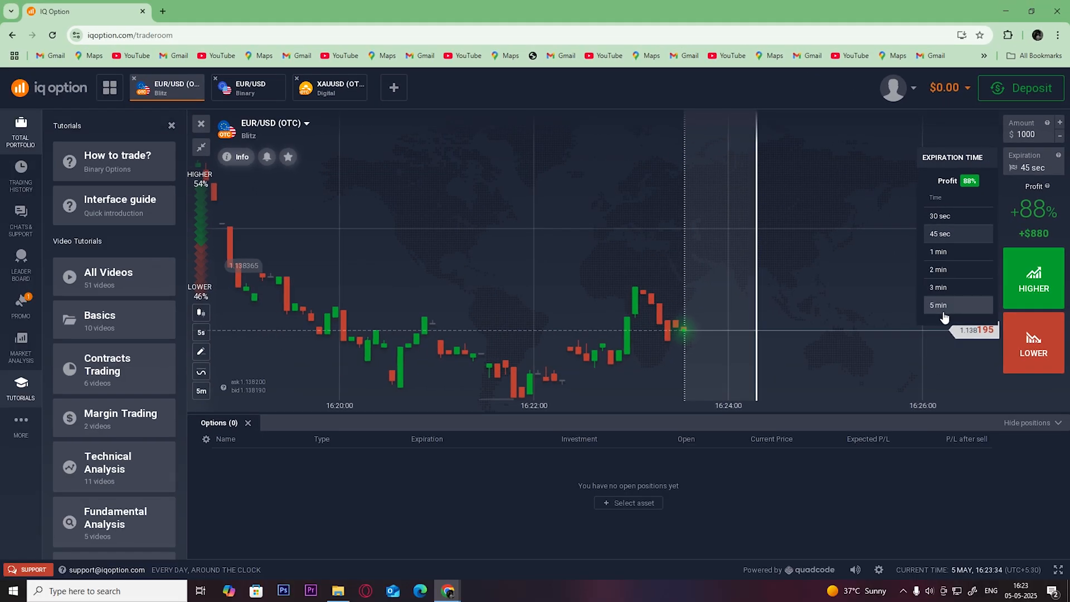
pyautogui.click(941, 215)
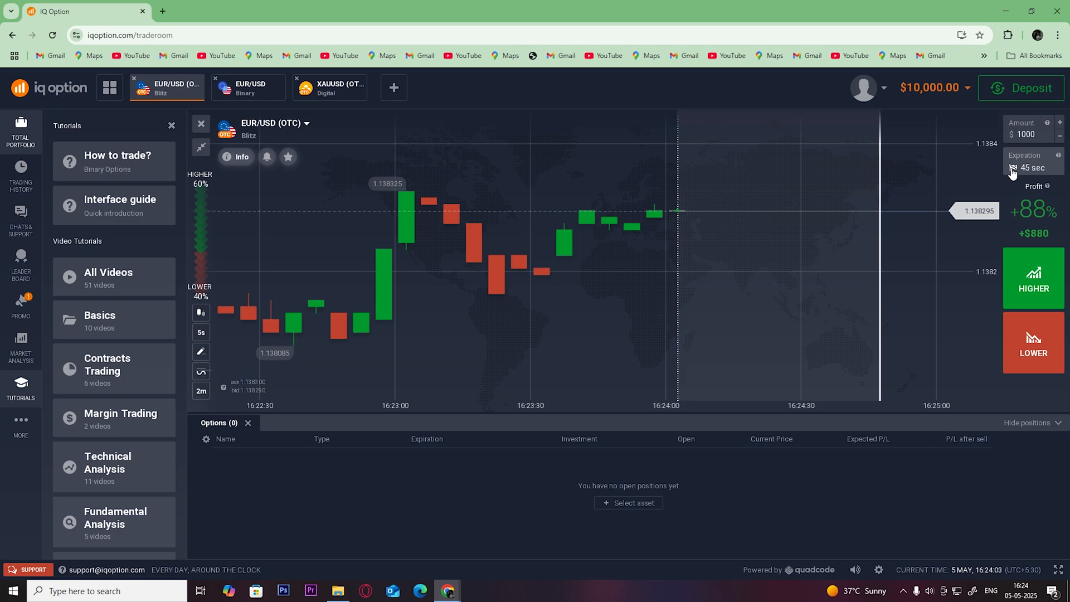
pyautogui.click(1032, 168)
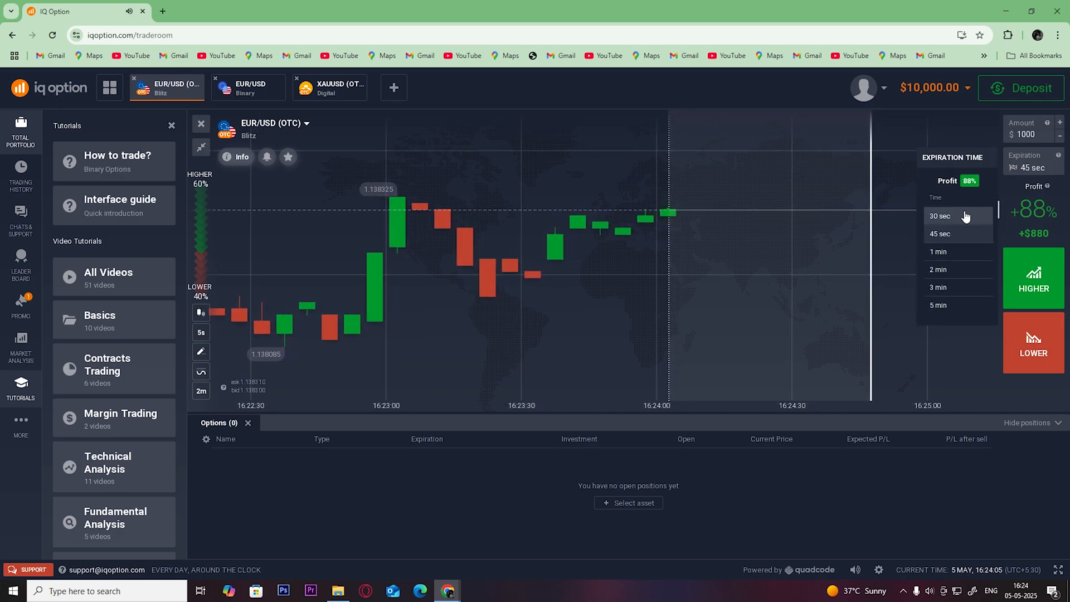
pyautogui.click(940, 217)
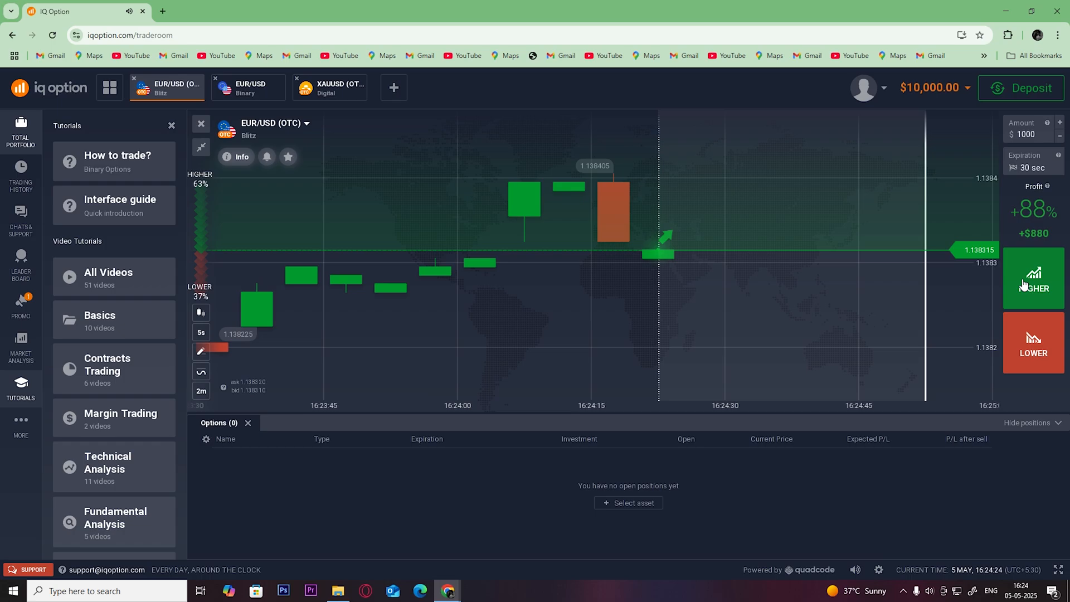
pyautogui.click(1034, 277)
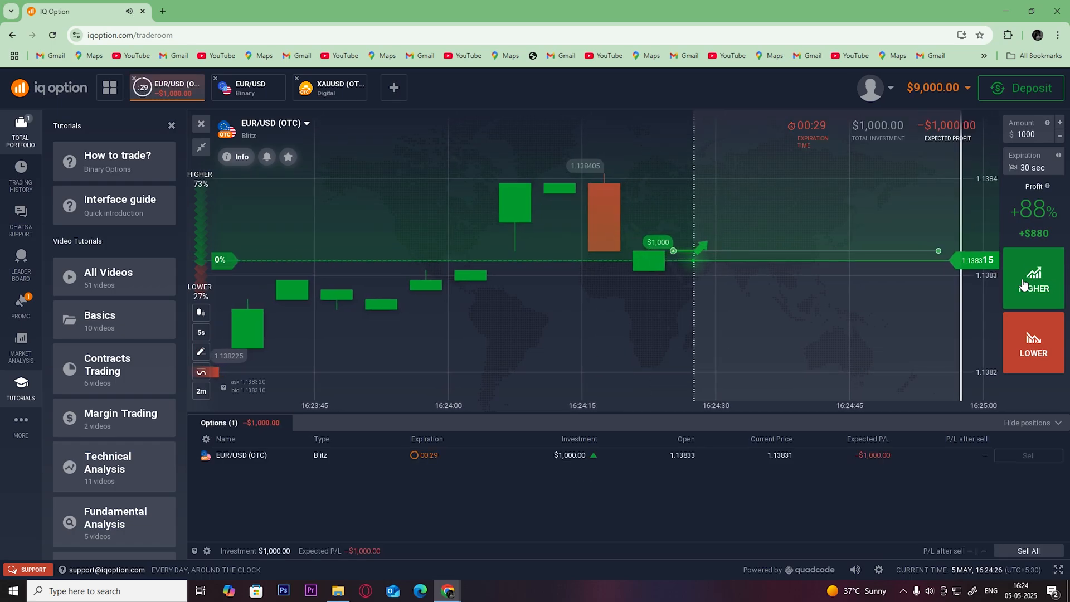